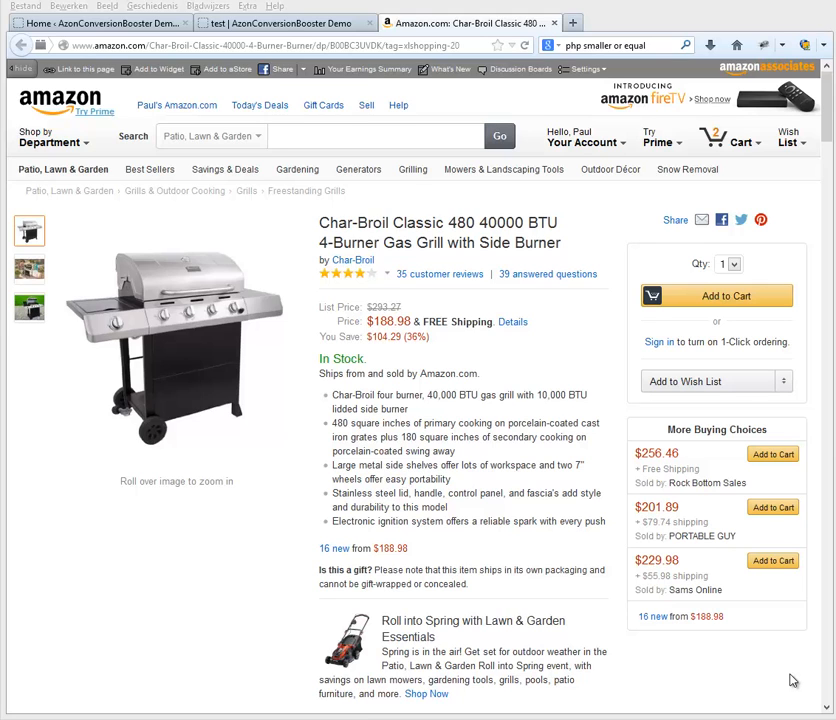
mouse_move(177, 345)
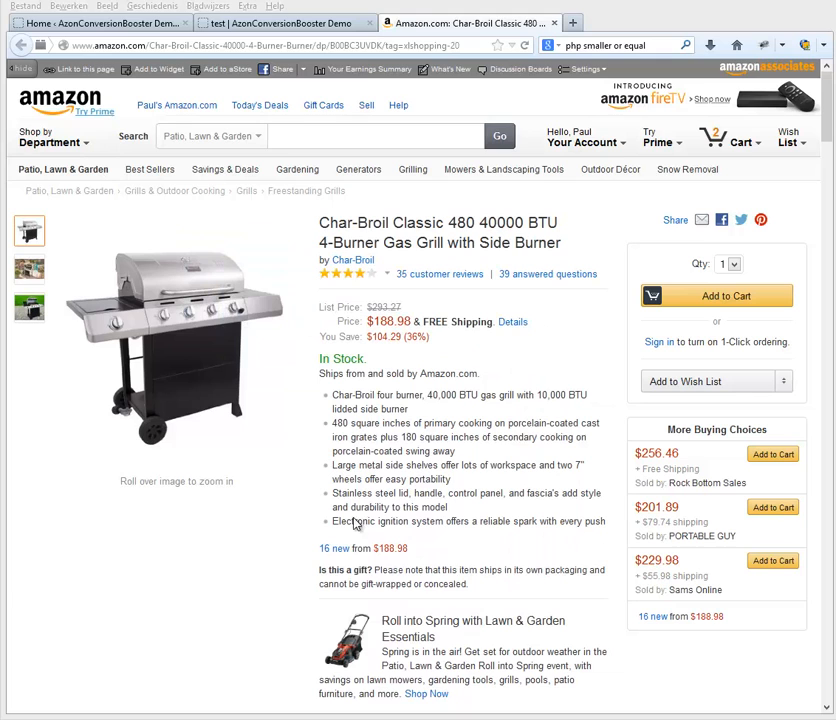
mouse_move(291, 431)
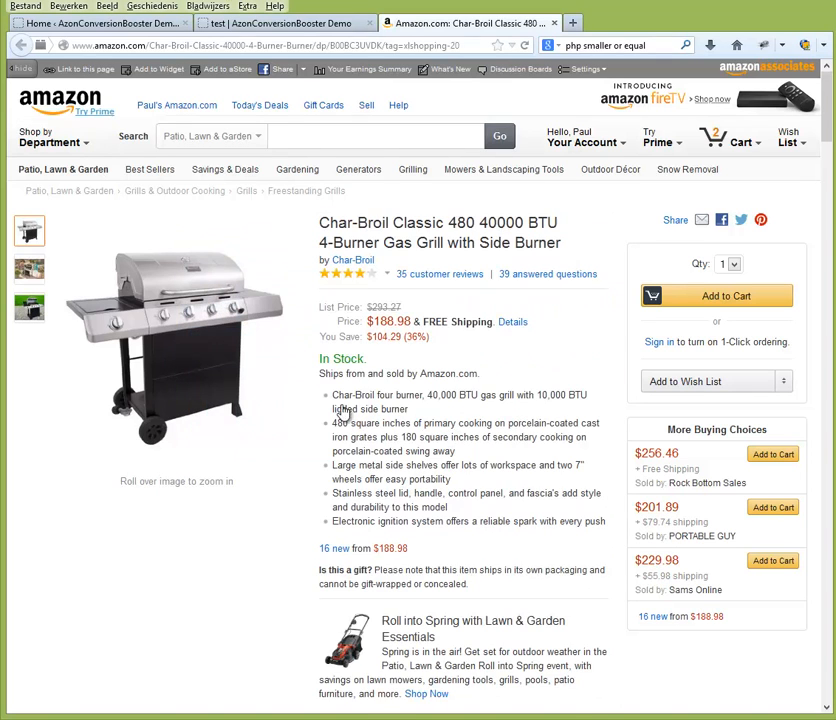
mouse_move(400, 456)
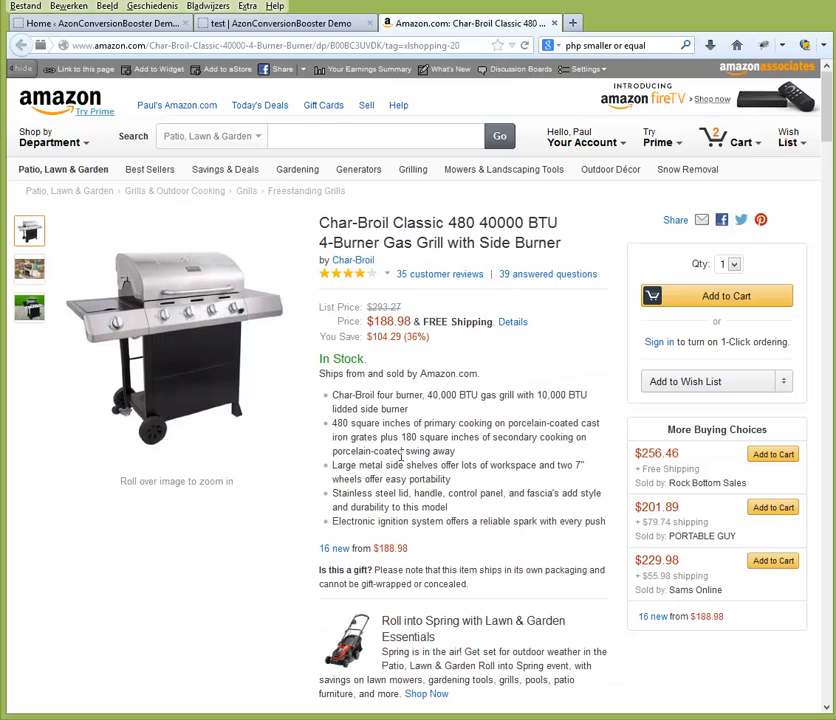
Scroll the Char-Broil grill page to the 'Customers Who Viewed This Item Also Viewed' row.
scroll("down", 3)
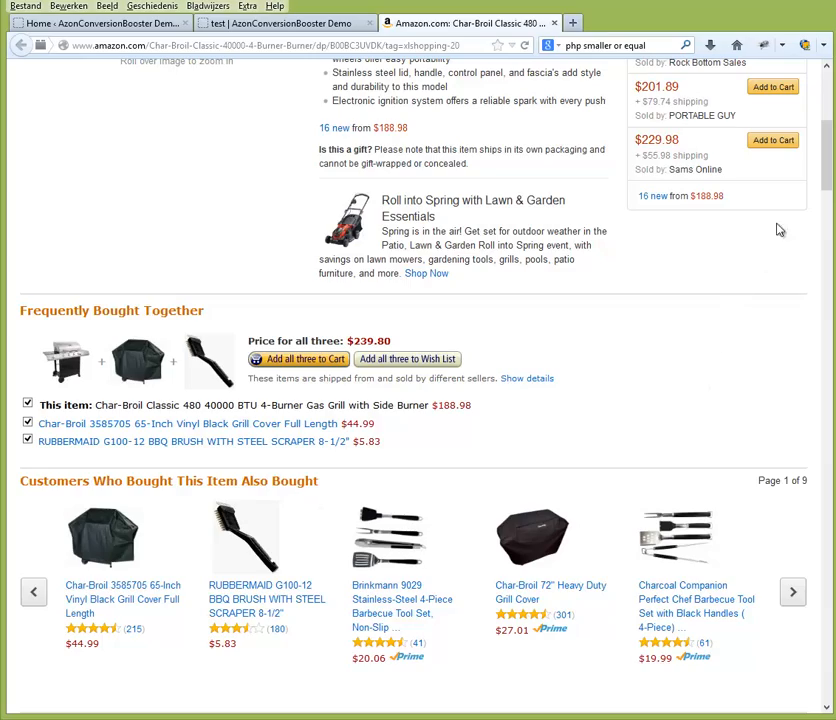
scroll("down", 3)
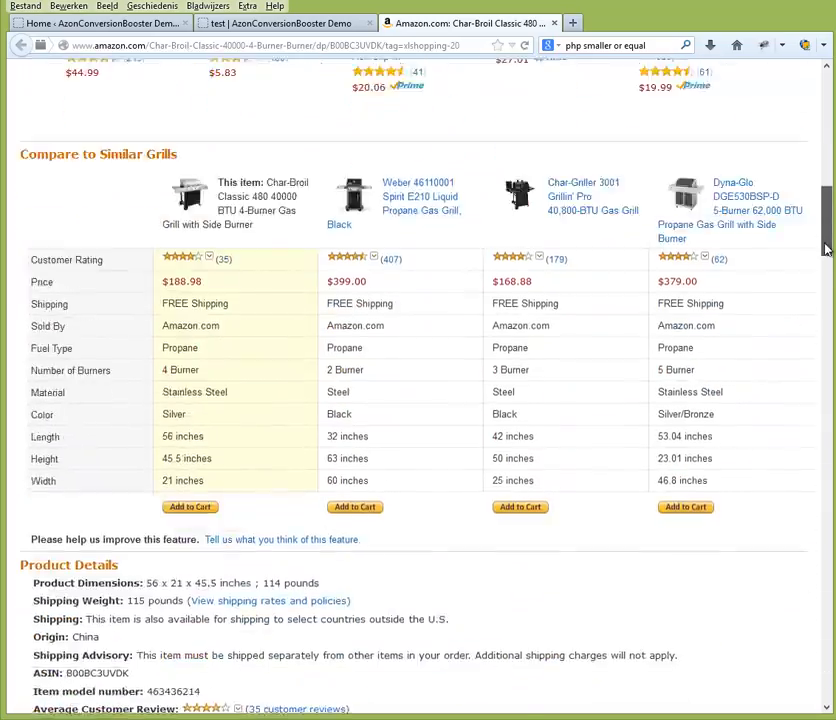
scroll("down", 3)
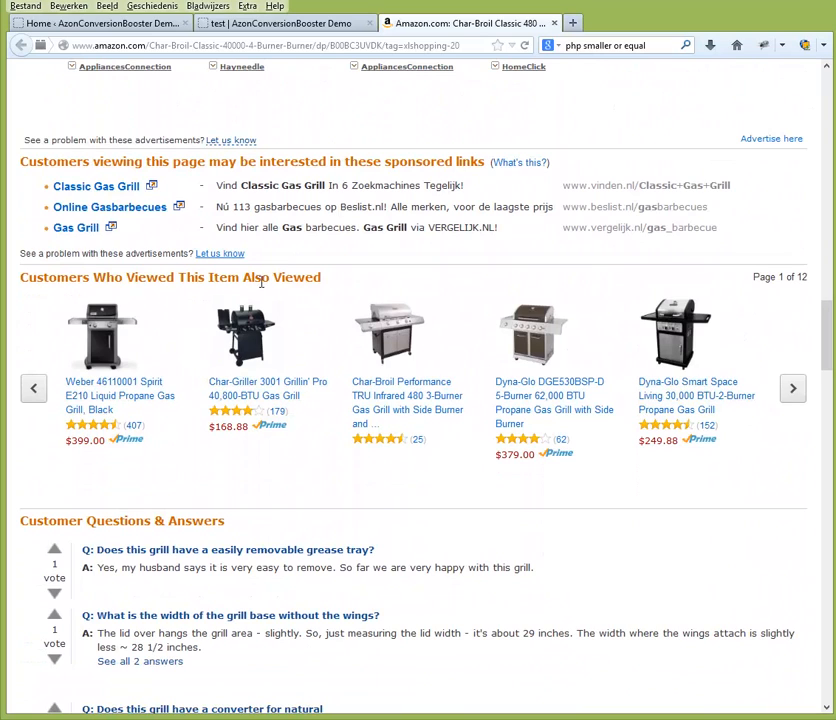
mouse_move(765, 486)
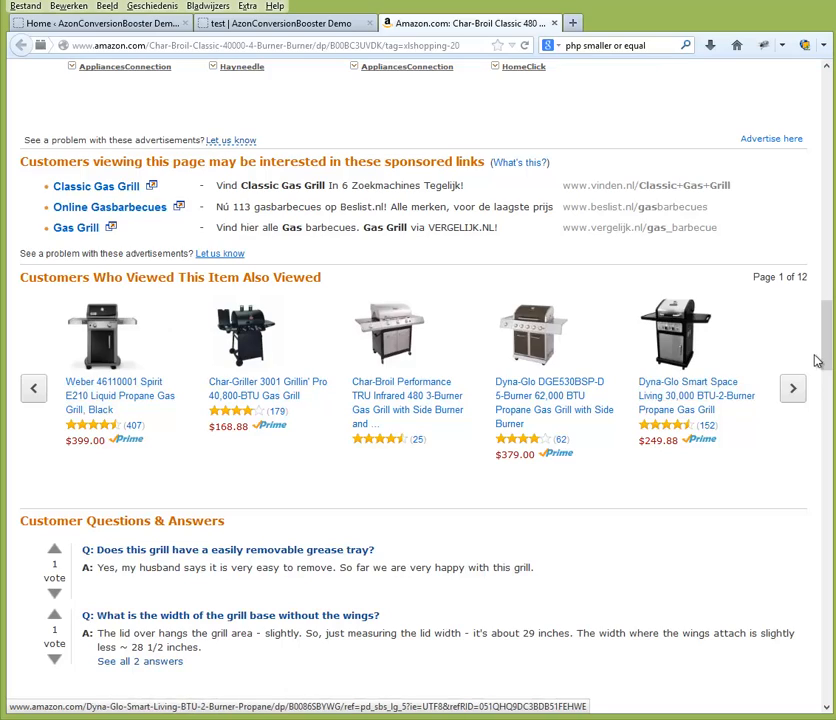
scroll("up", 3)
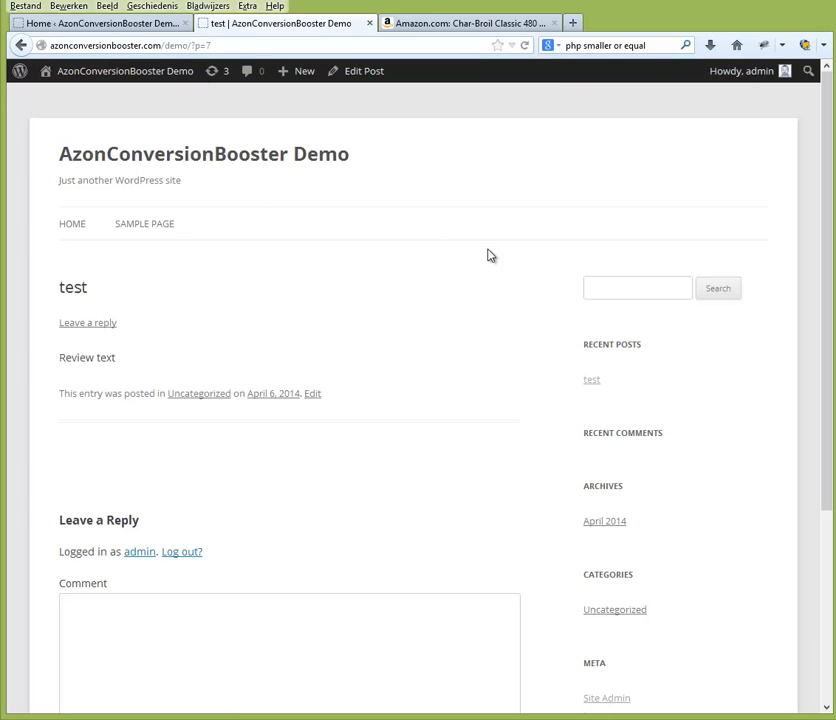
mouse_move(396, 333)
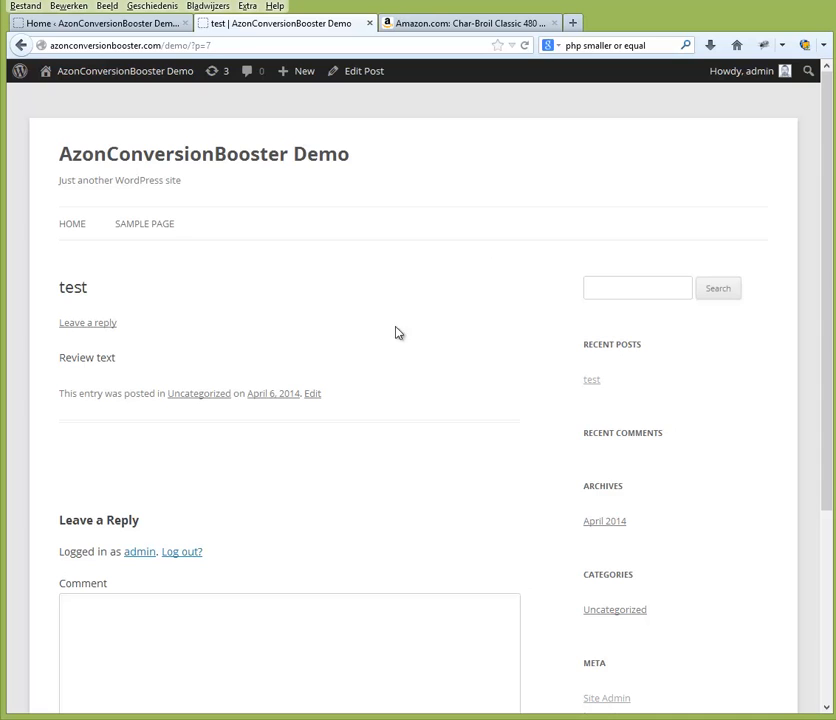
mouse_move(205, 407)
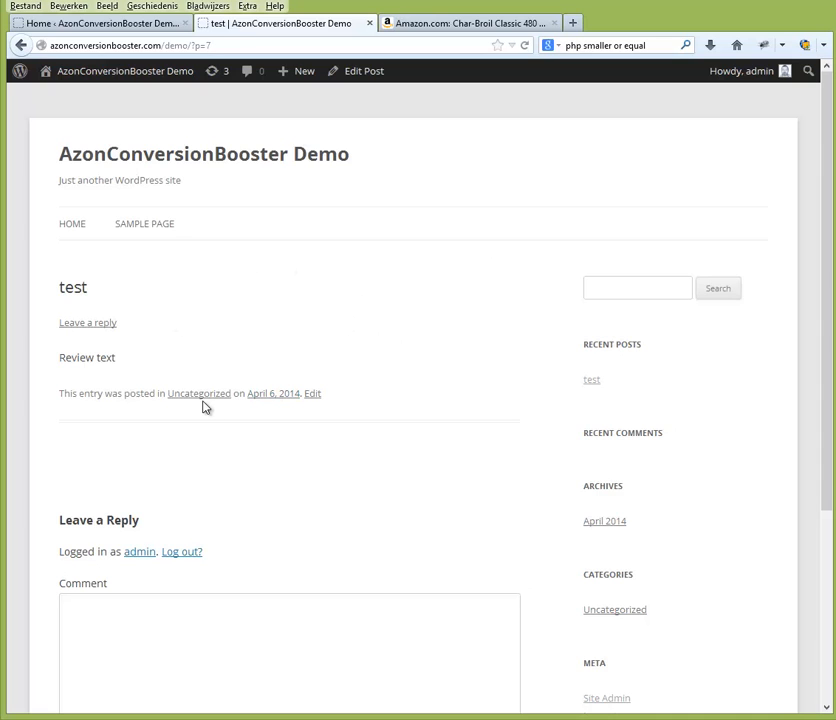
Open the test post in the Edit Post screen's text editor.
left_click(363, 71)
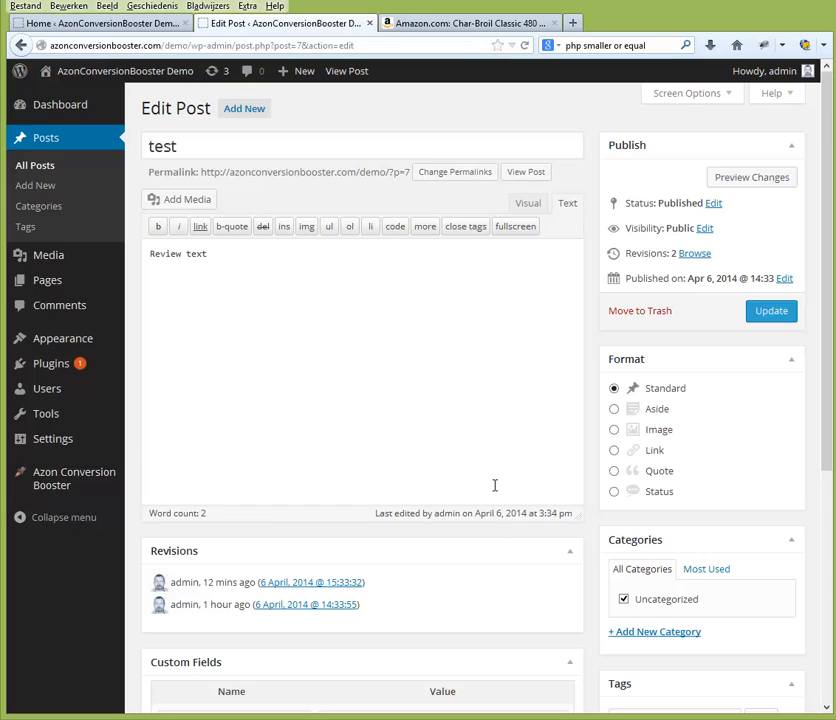
mouse_move(273, 414)
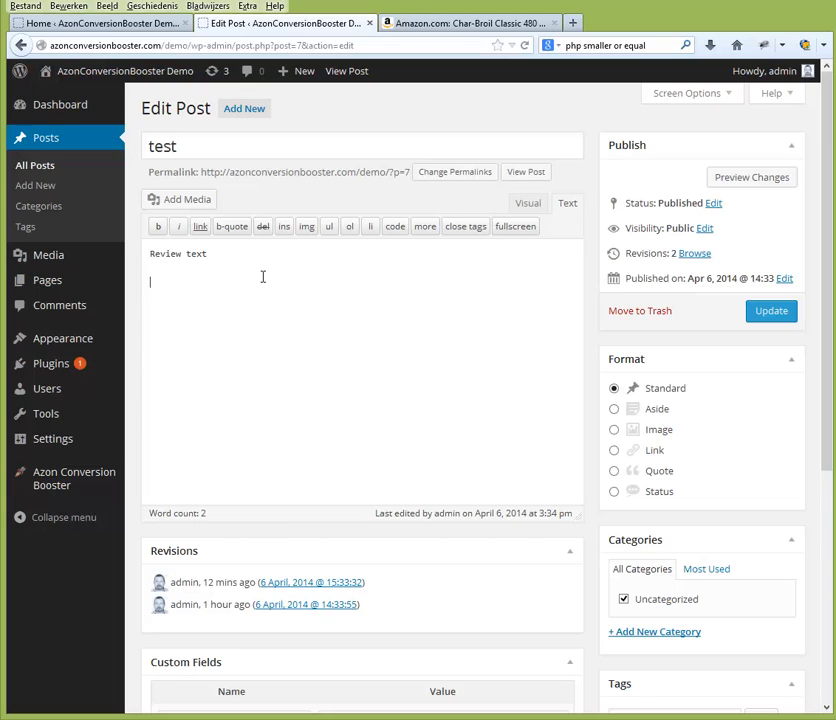
Add a 'some more' line and a 'Nice BBQ' Amazon grill link titled bbq, opening in a new tab.
type("some more")
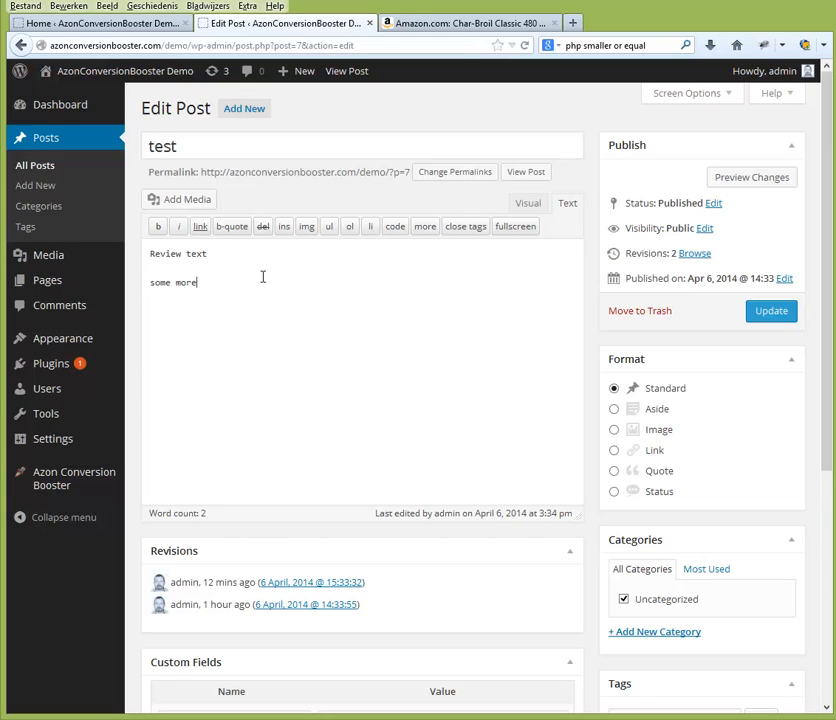
type("http://www.amazon.com/Char-Broil-Classic-40000-4-Burner-Burner/dp/B00BC3UVDK/tag=xlshopping-20")
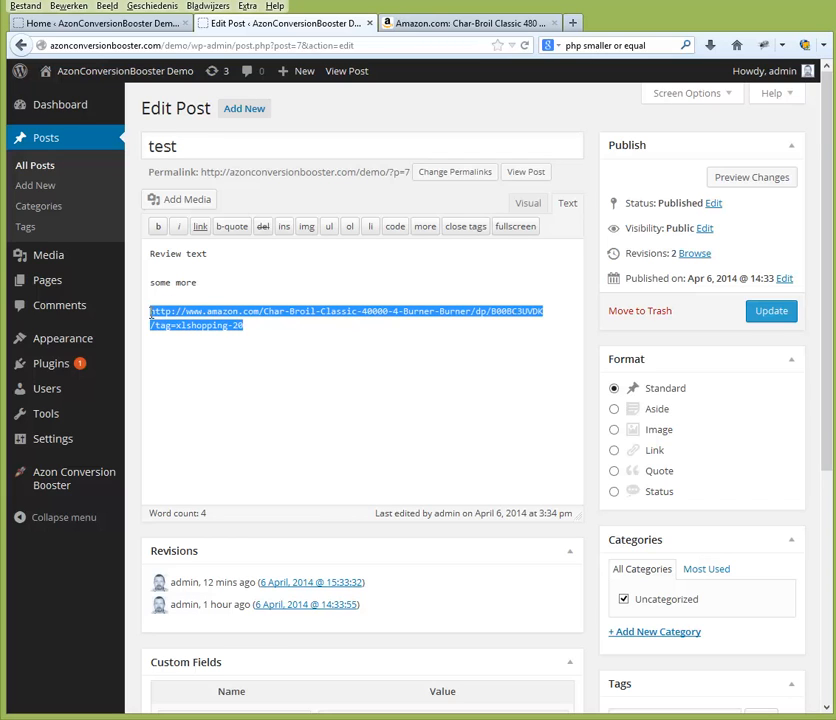
left_click(200, 226)
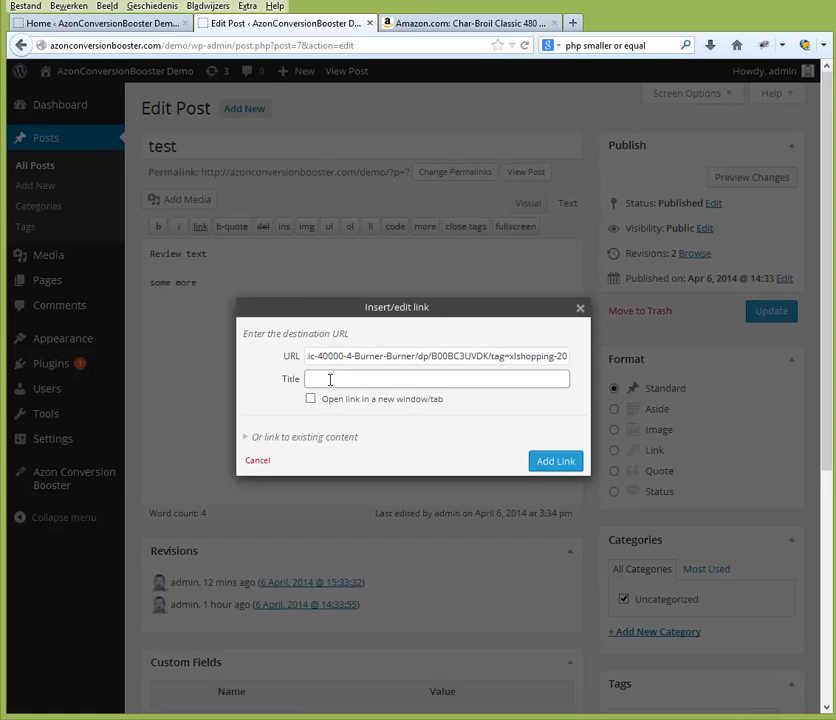
type("bbq")
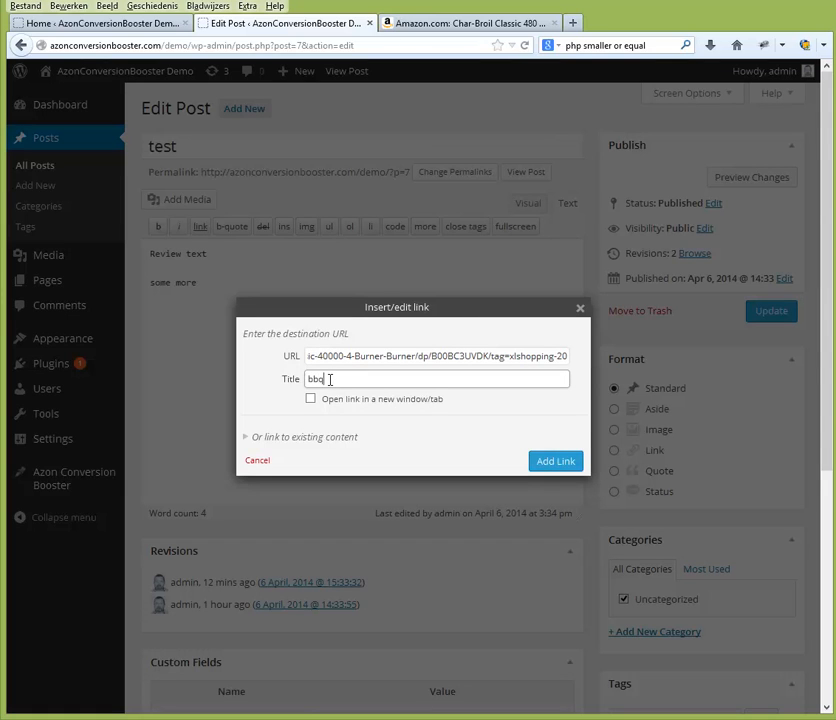
left_click(555, 461)
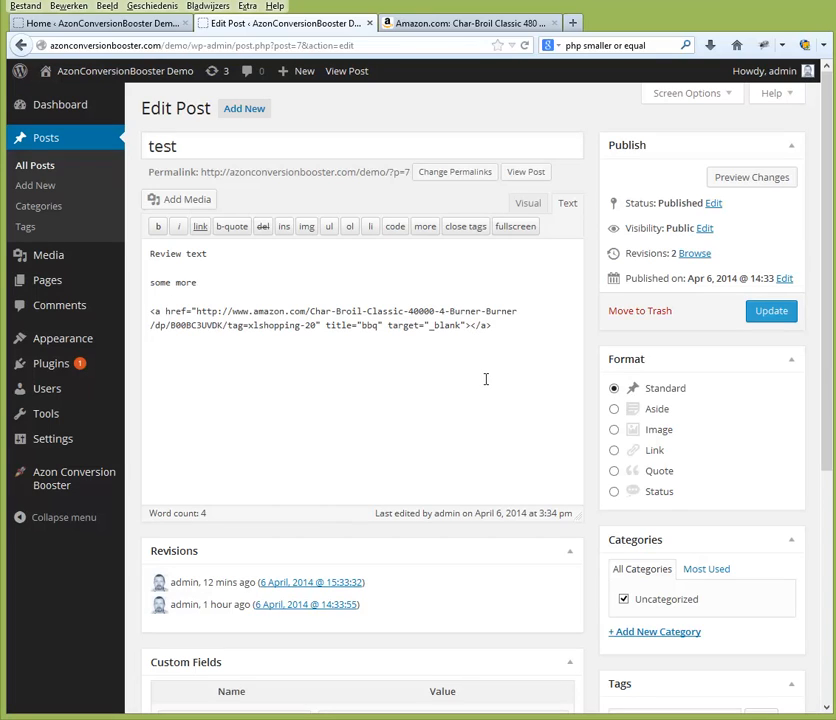
type("Nice")
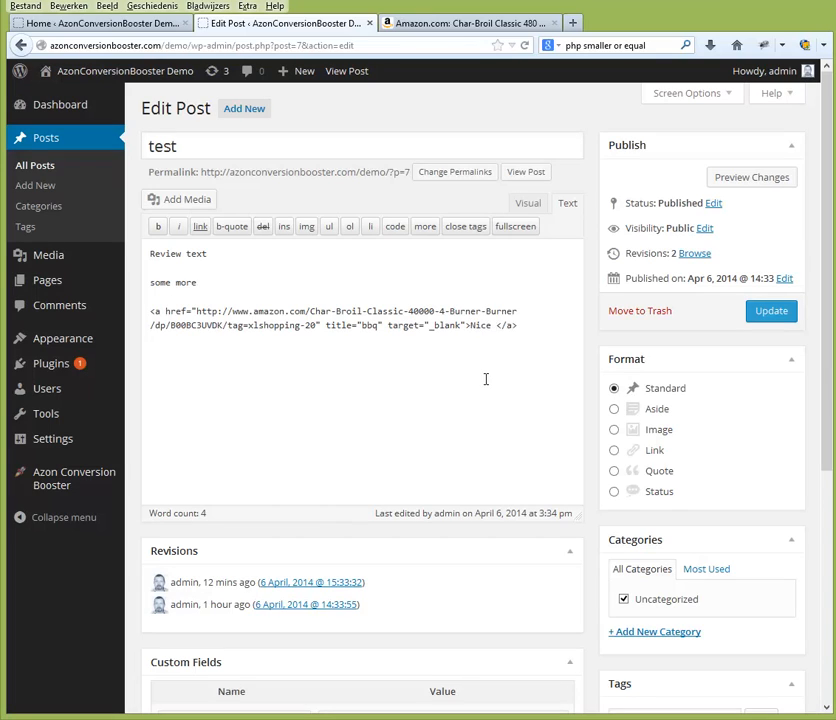
type("BBQ")
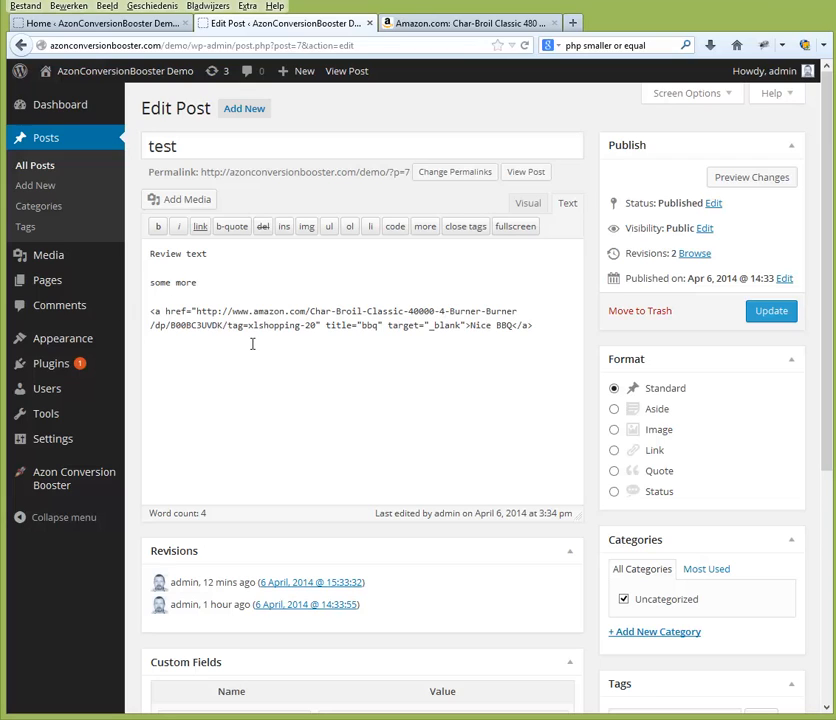
mouse_move(227, 286)
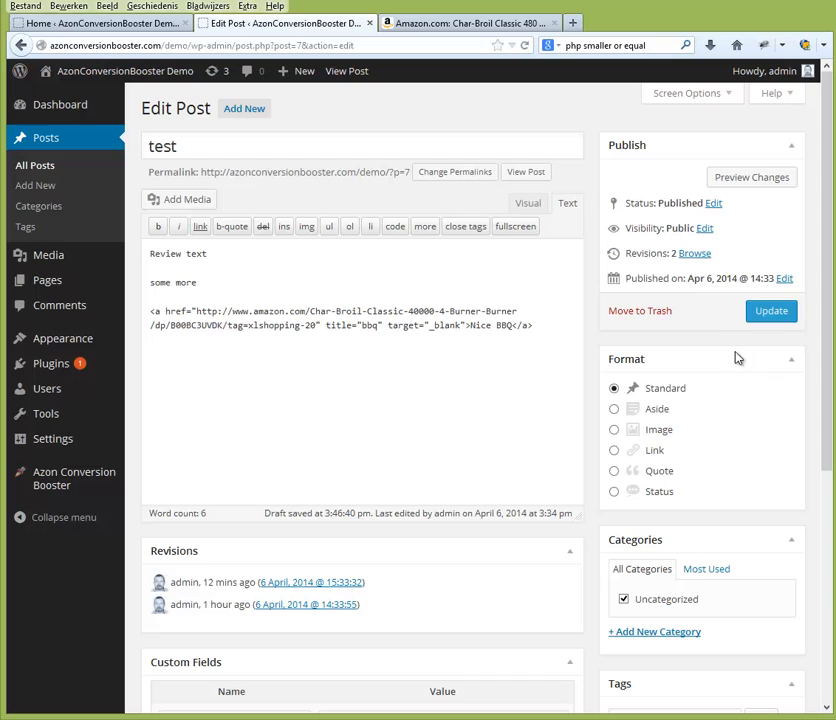
Update the published test post so the Nice BBQ link is saved.
left_click(771, 310)
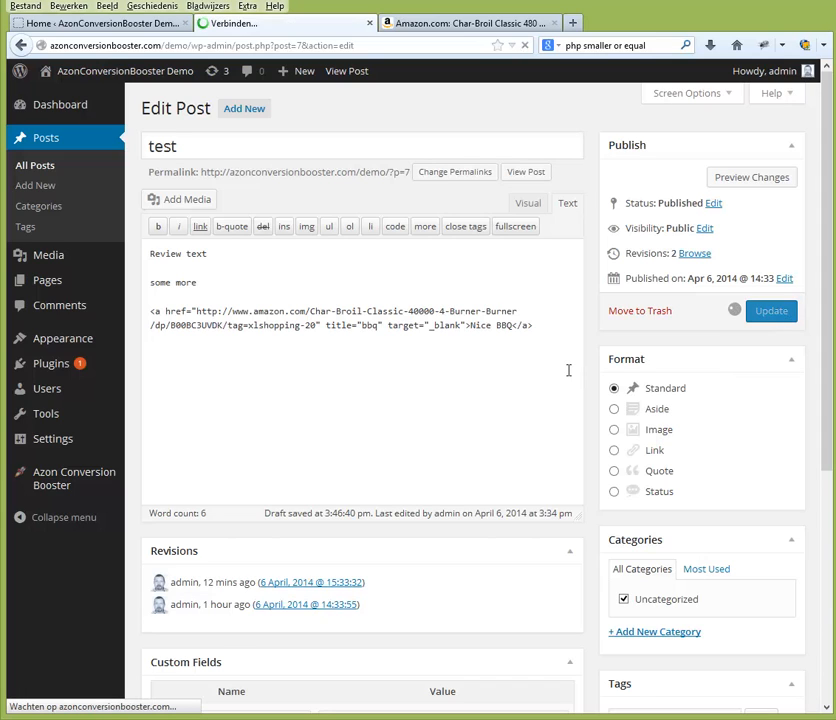
left_click(770, 311)
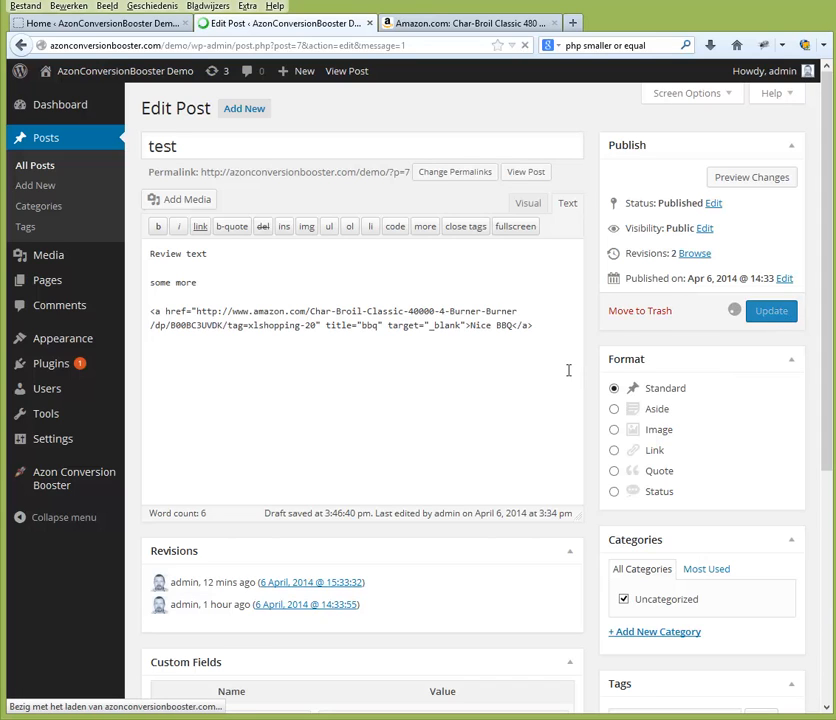
left_click(771, 311)
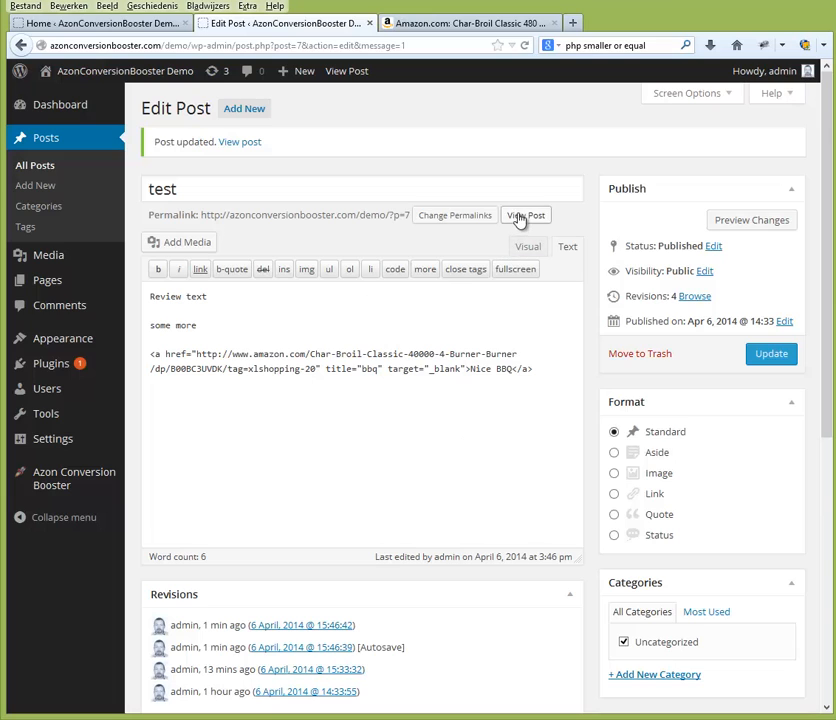
View the live post and scroll to the three priced Amazon product boxes below the link.
left_click(525, 215)
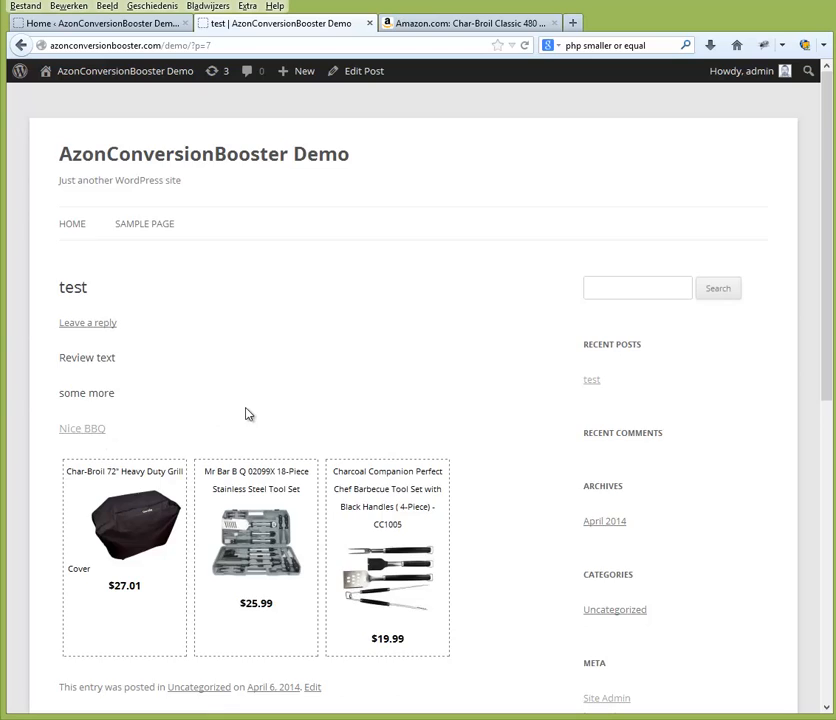
scroll("down", 3)
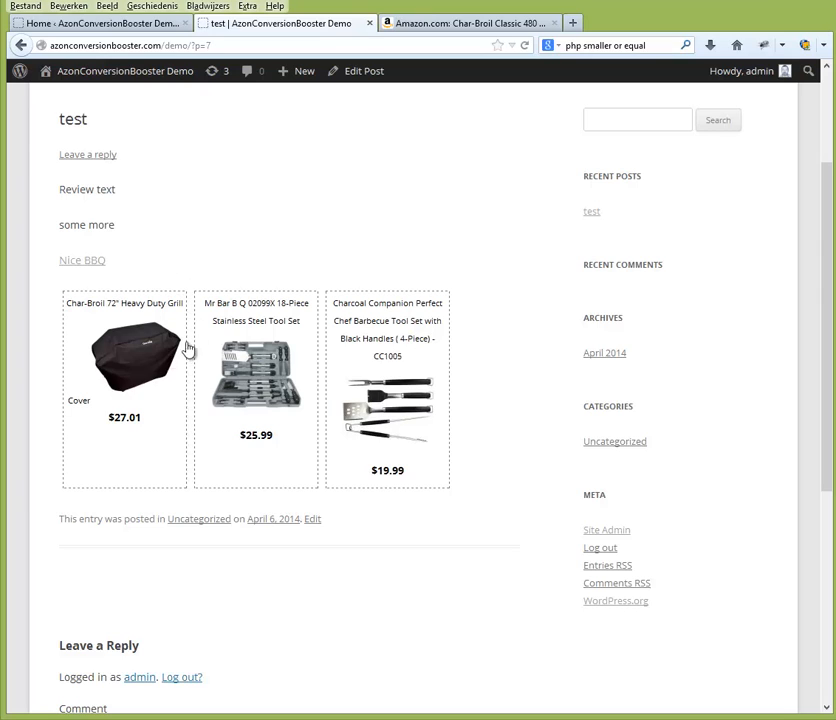
mouse_move(184, 357)
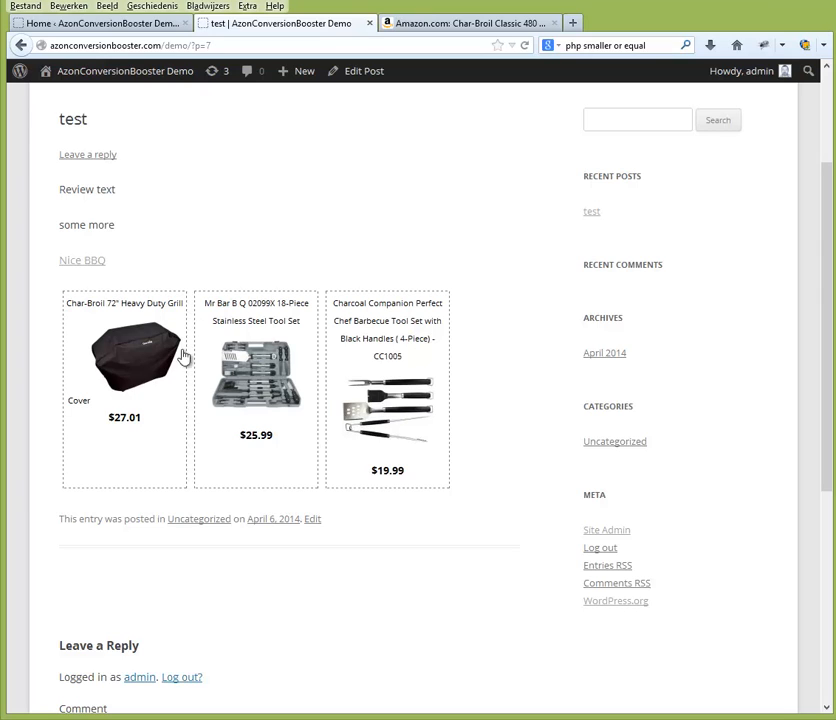
mouse_move(157, 278)
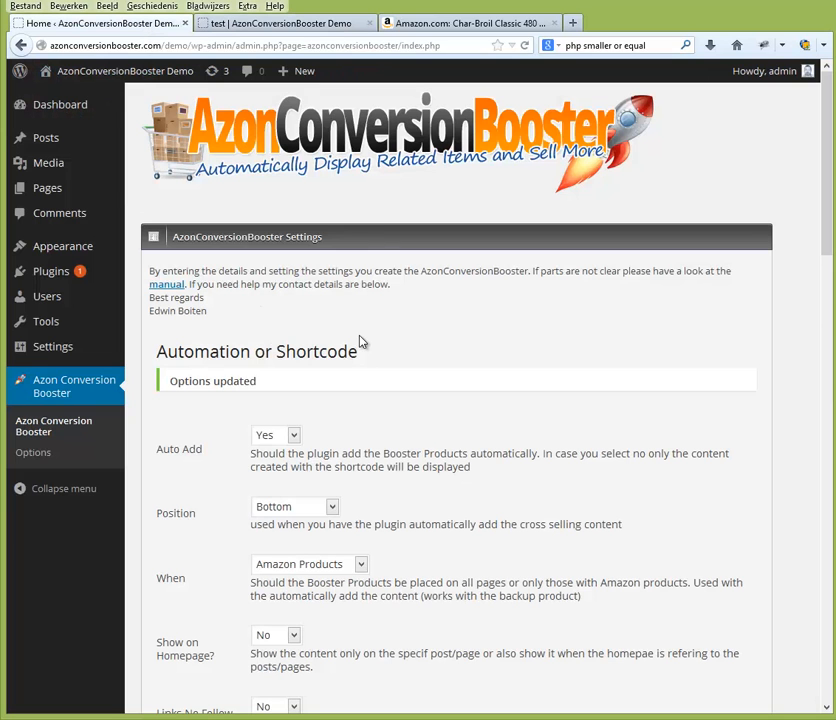
mouse_move(210, 115)
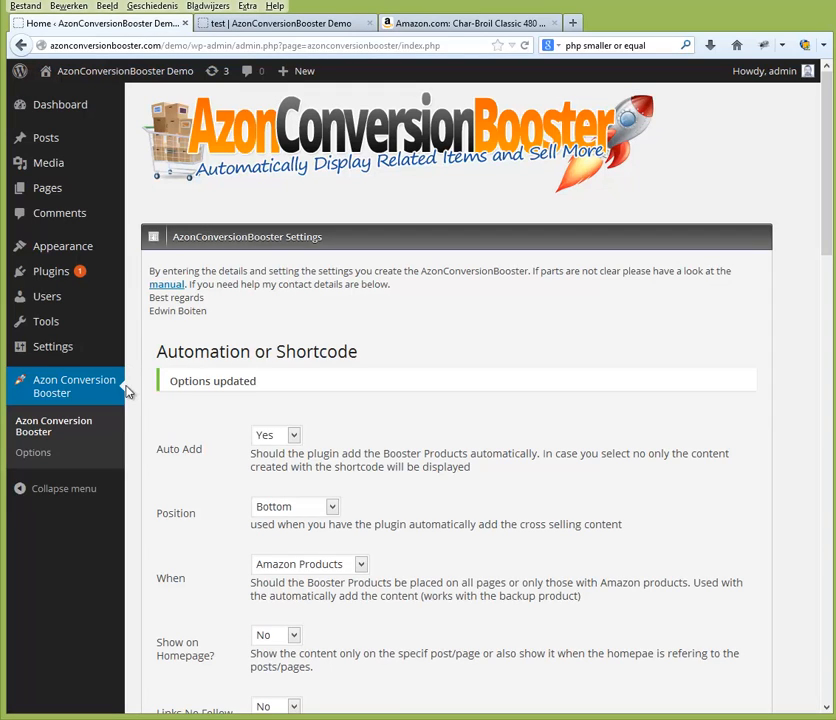
mouse_move(221, 445)
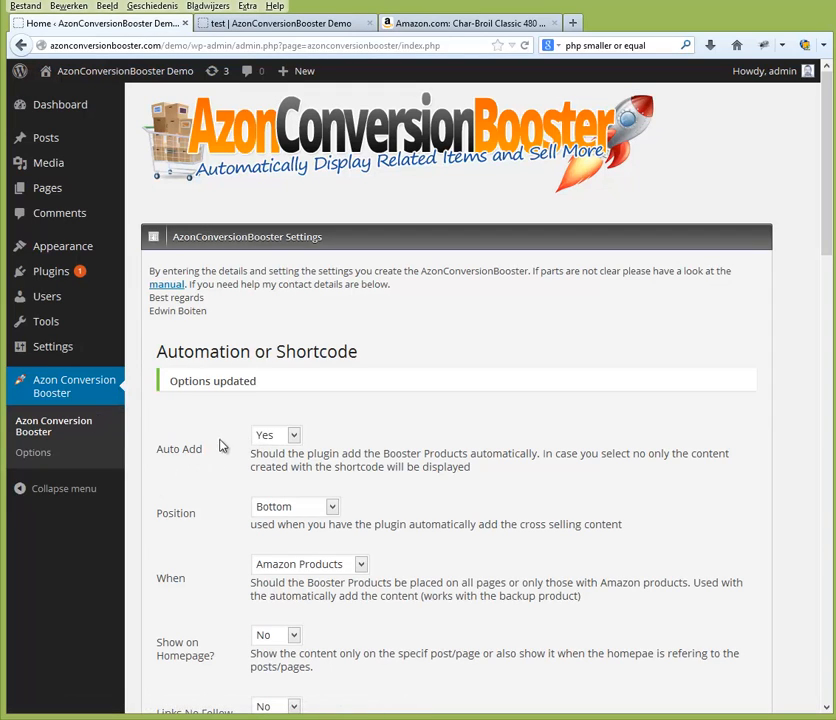
scroll("down", 3)
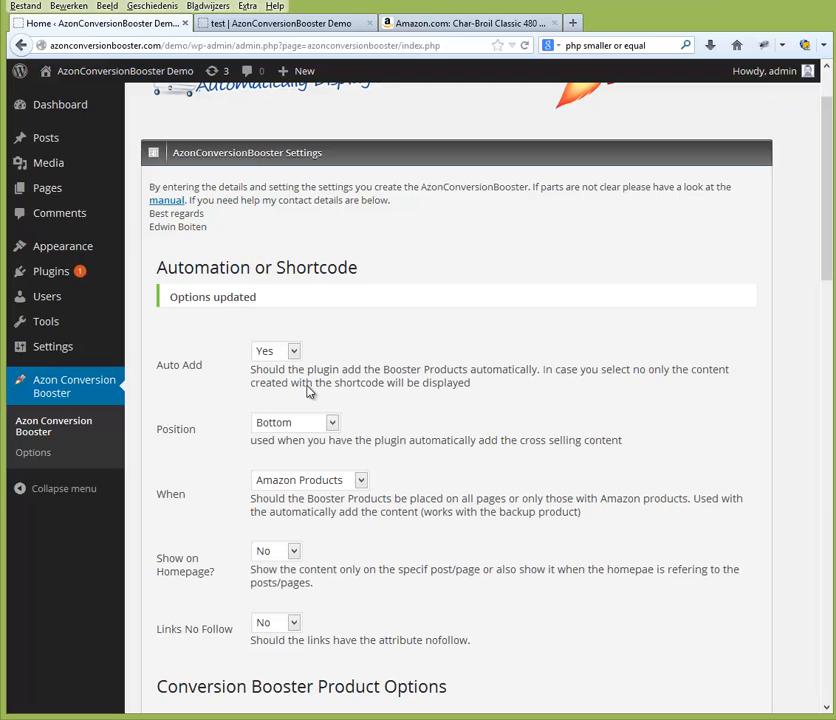
mouse_move(303, 389)
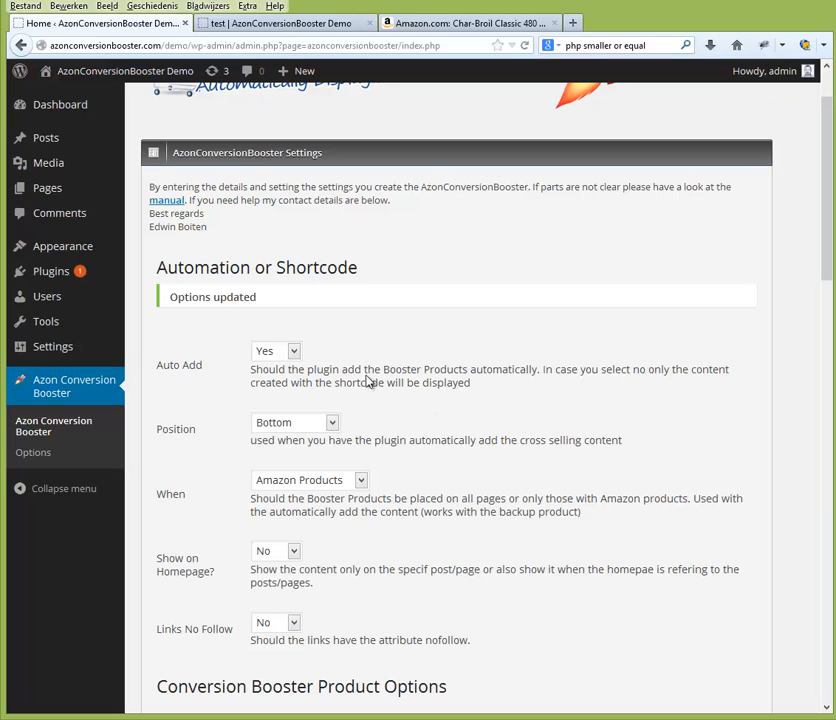
mouse_move(442, 398)
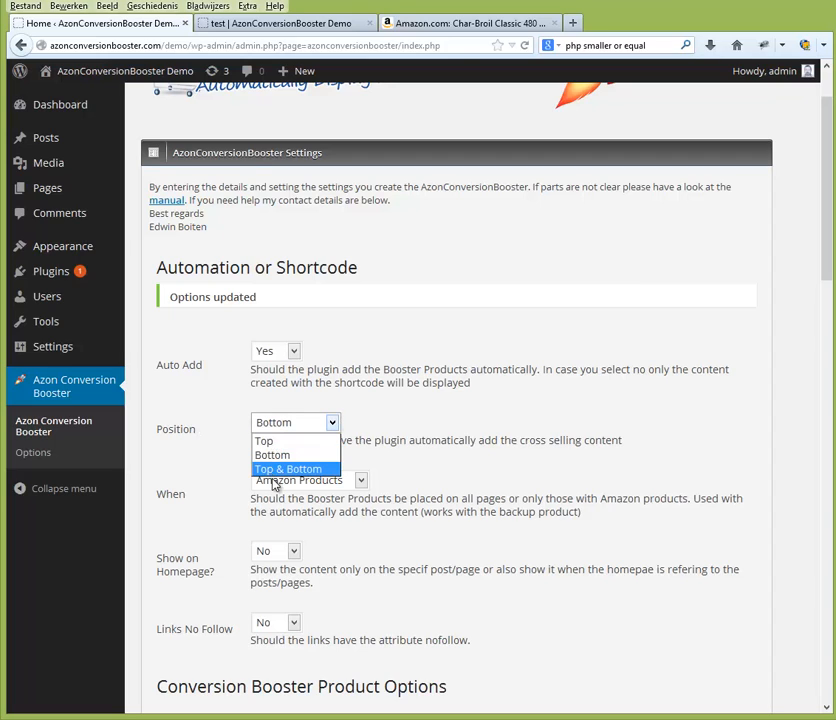
left_click(294, 421)
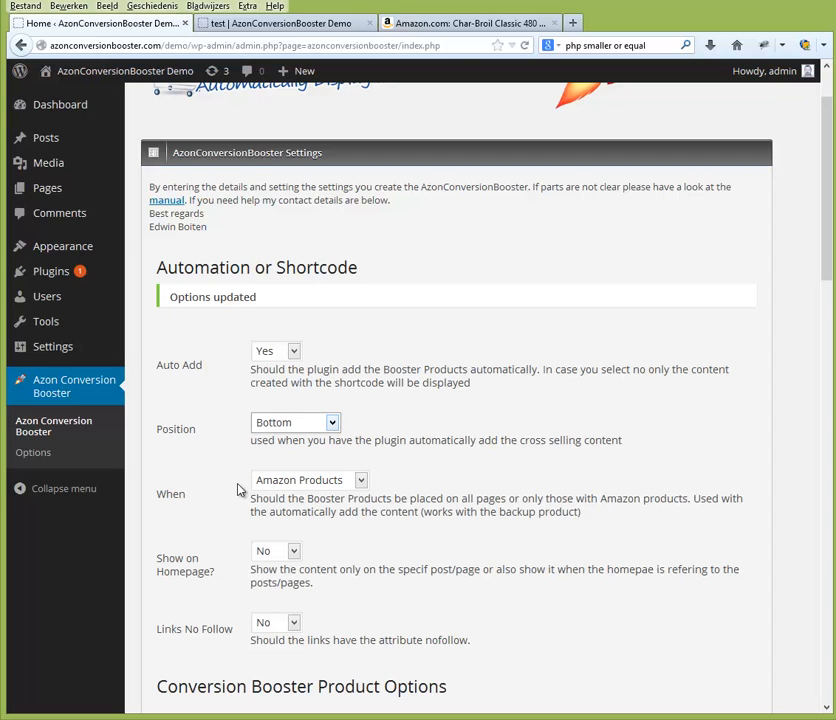
mouse_move(385, 517)
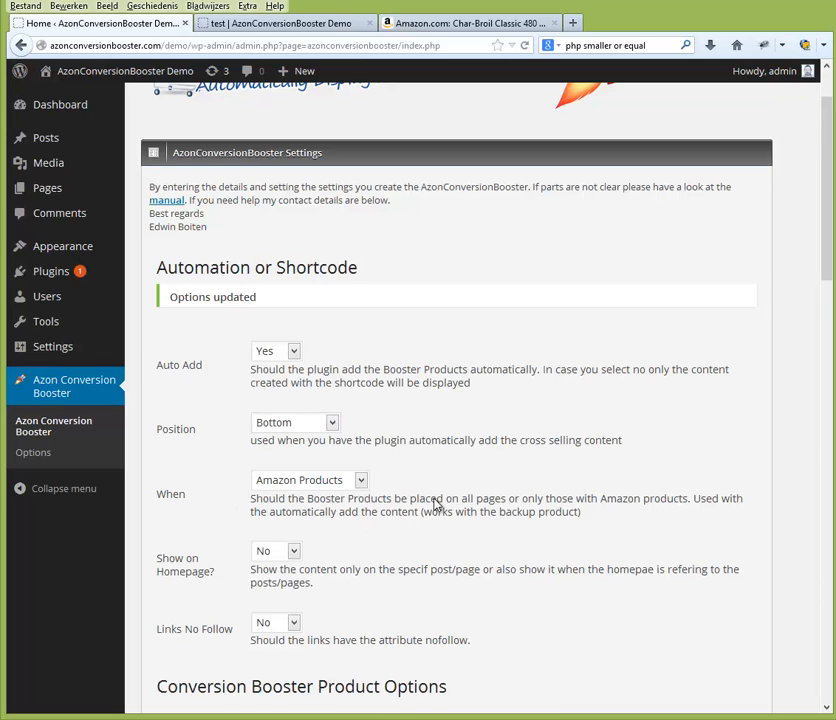
scroll("down", 3)
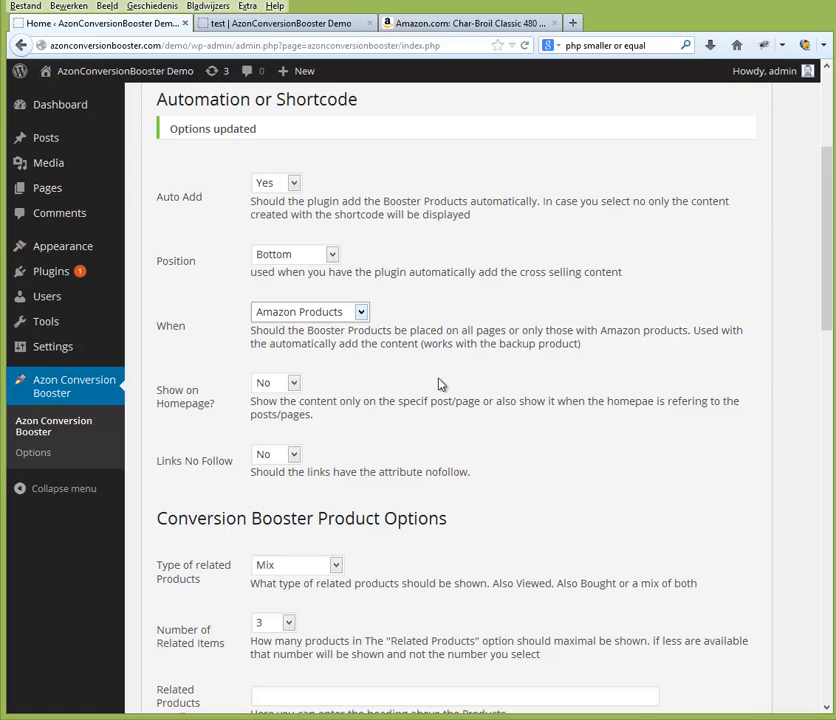
scroll("down", 3)
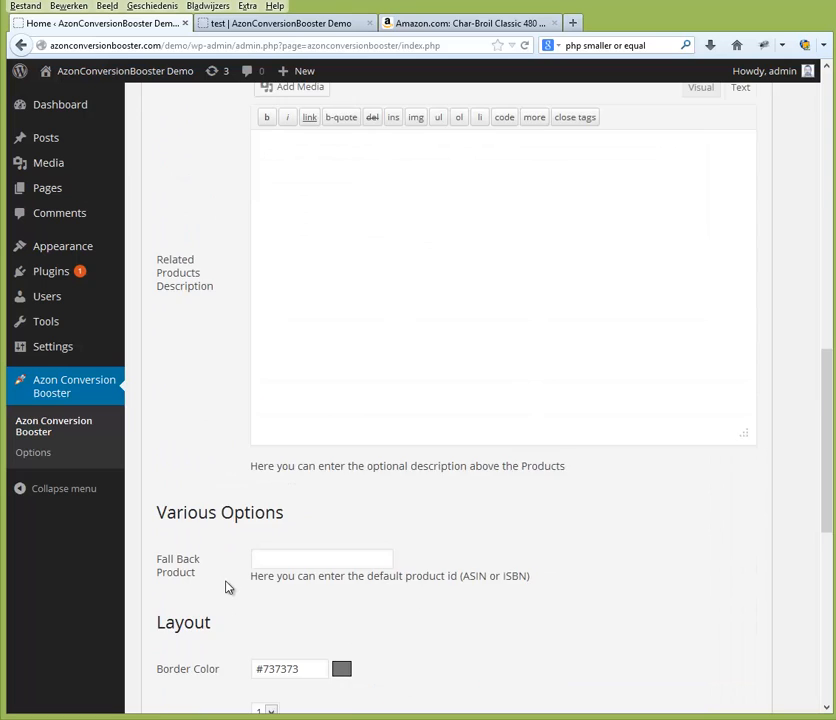
scroll("down", 3)
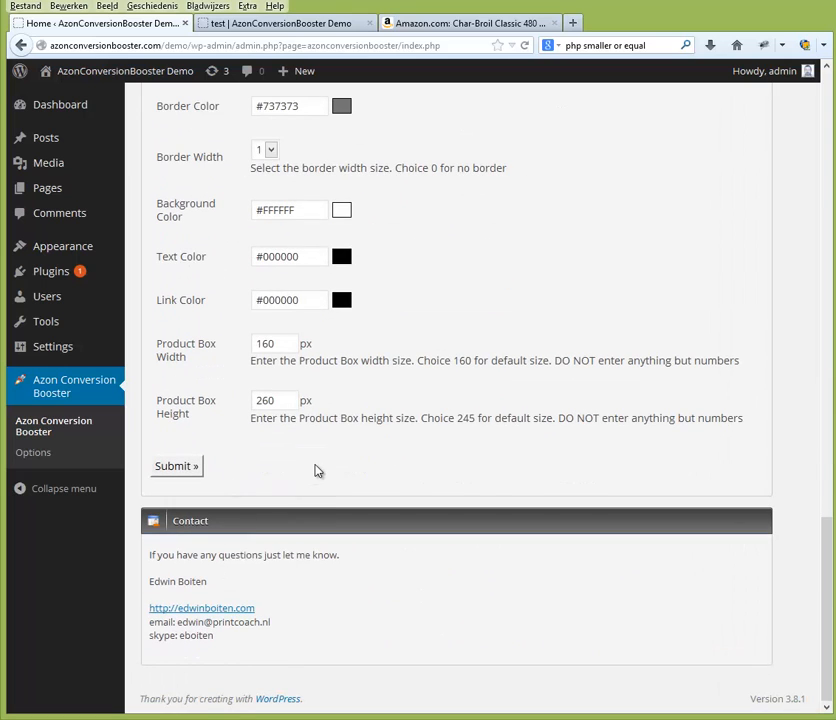
scroll("up", 3)
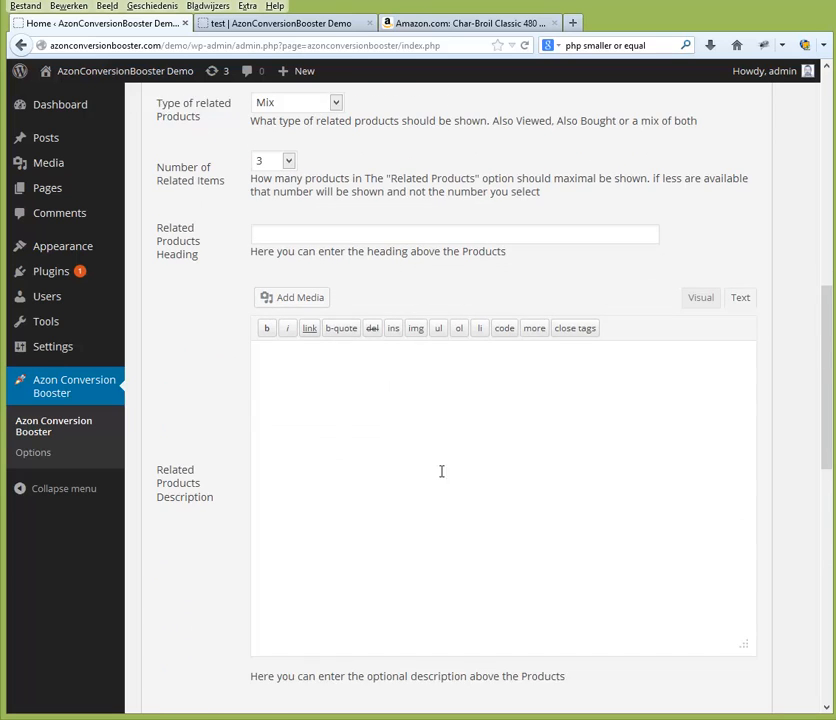
scroll("down", 3)
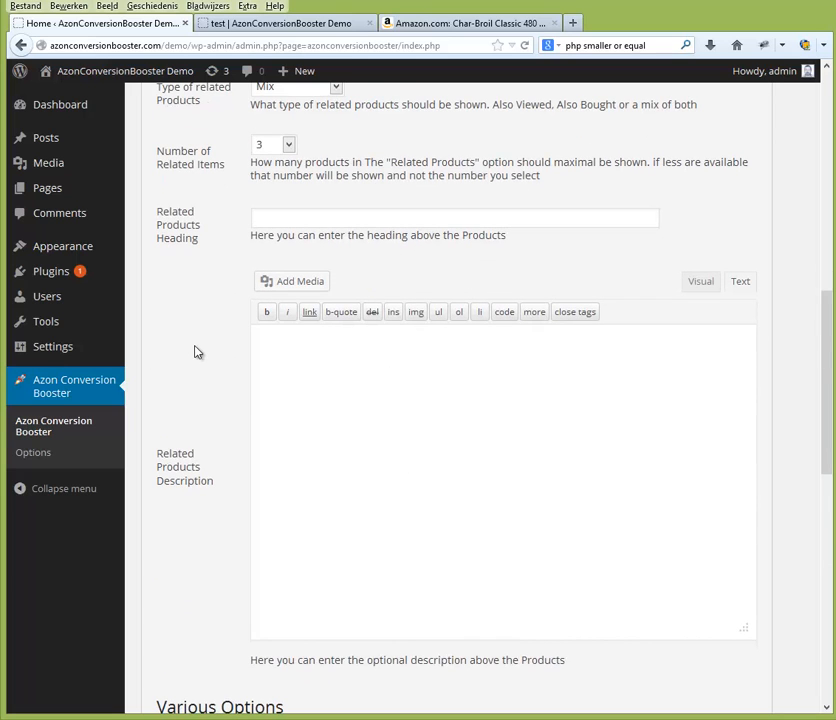
left_click(454, 218)
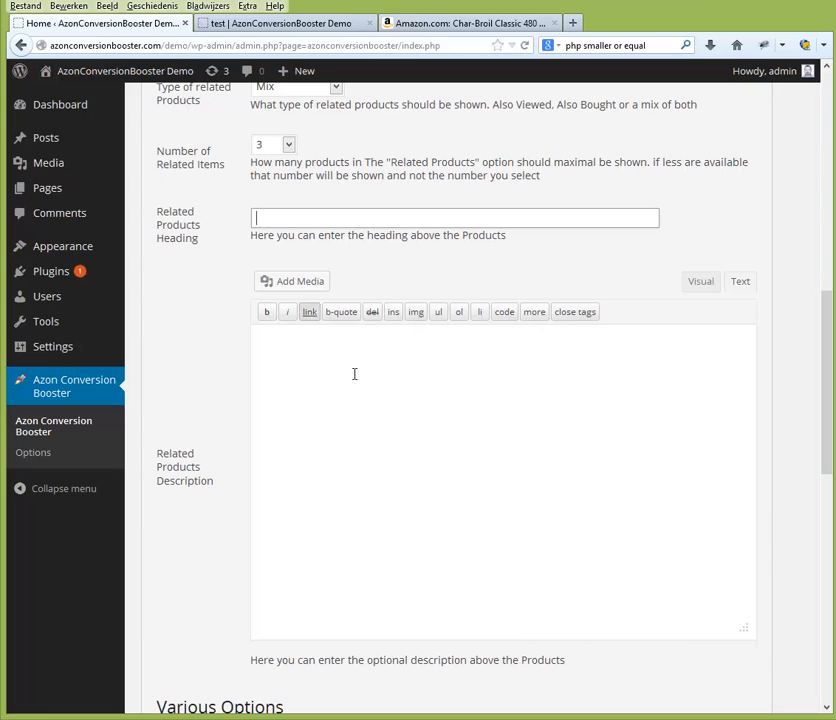
mouse_move(340, 446)
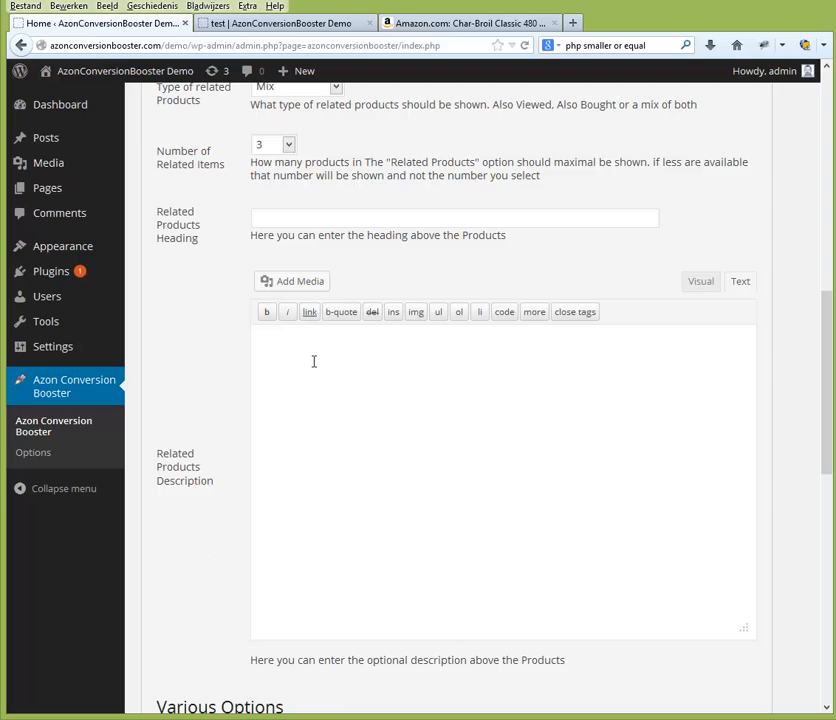
Enter 'related products people also looked at' as the Related Products Description.
type("related rp")
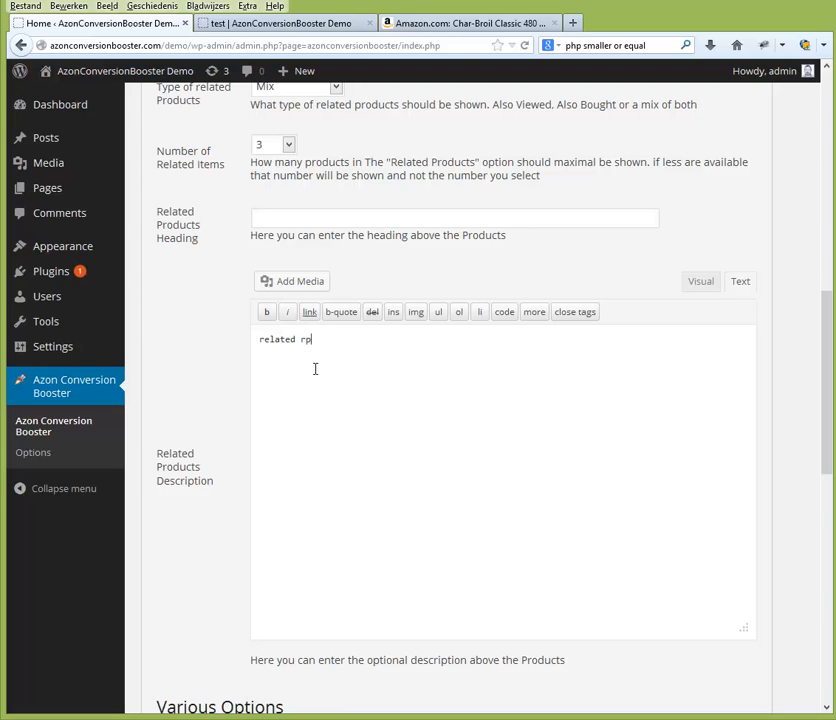
type("roducts people also looked at")
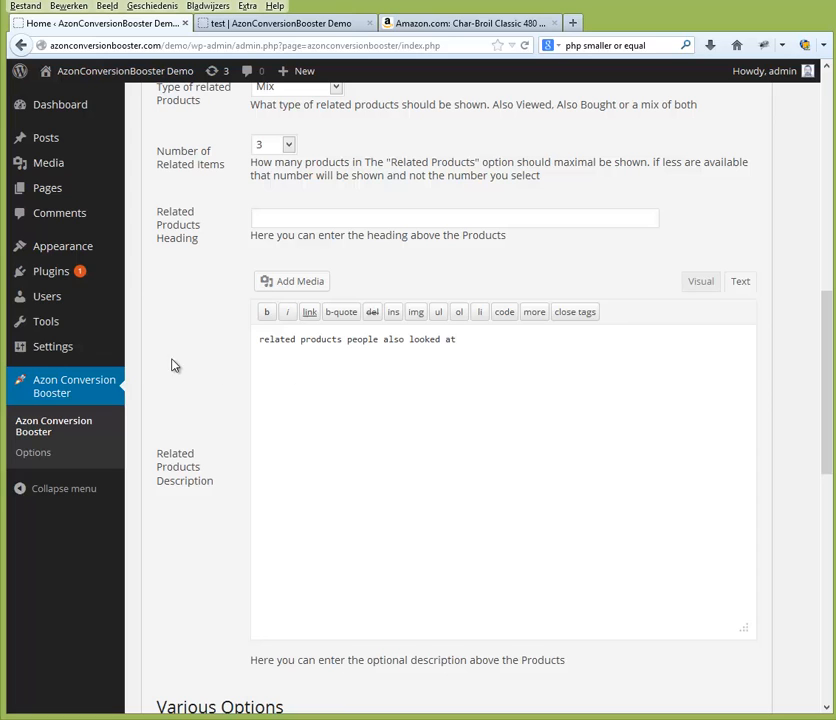
scroll("down", 3)
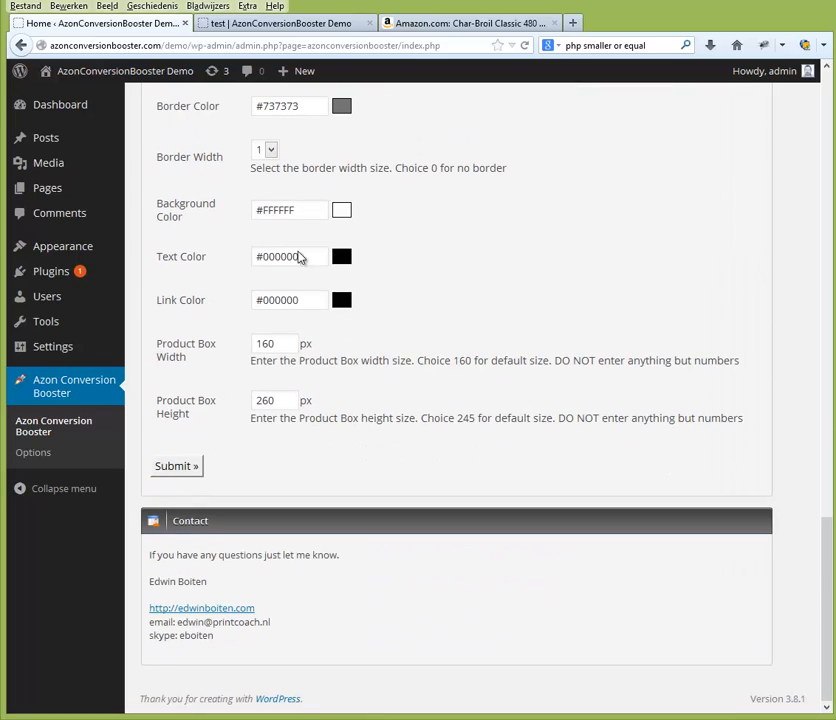
mouse_move(270, 238)
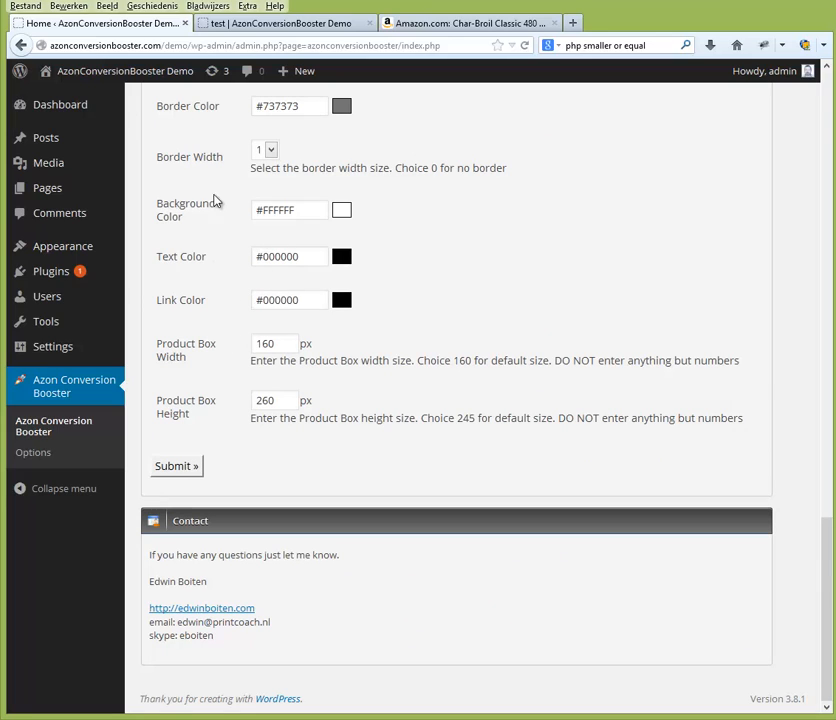
mouse_move(172, 388)
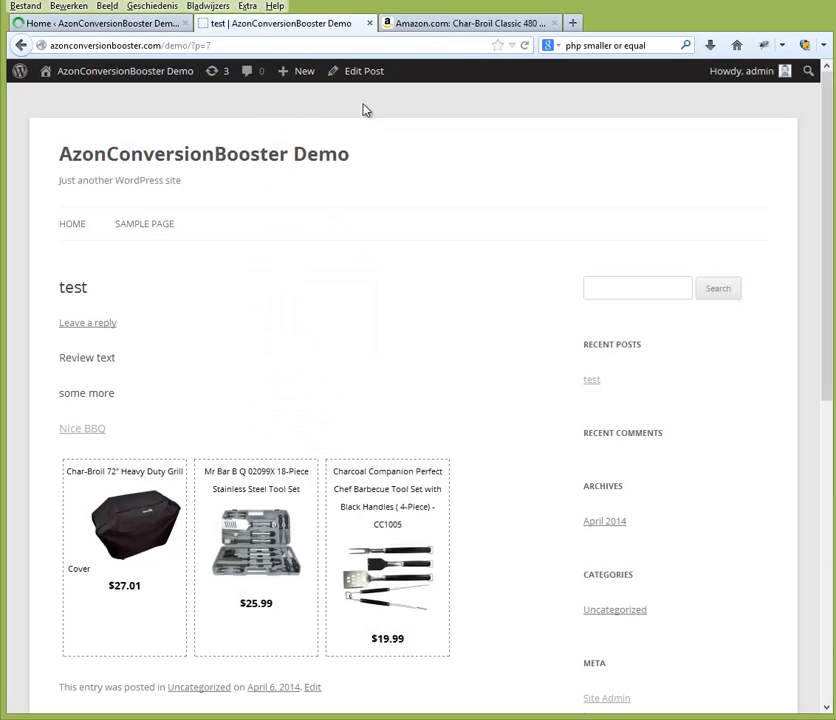
mouse_move(513, 94)
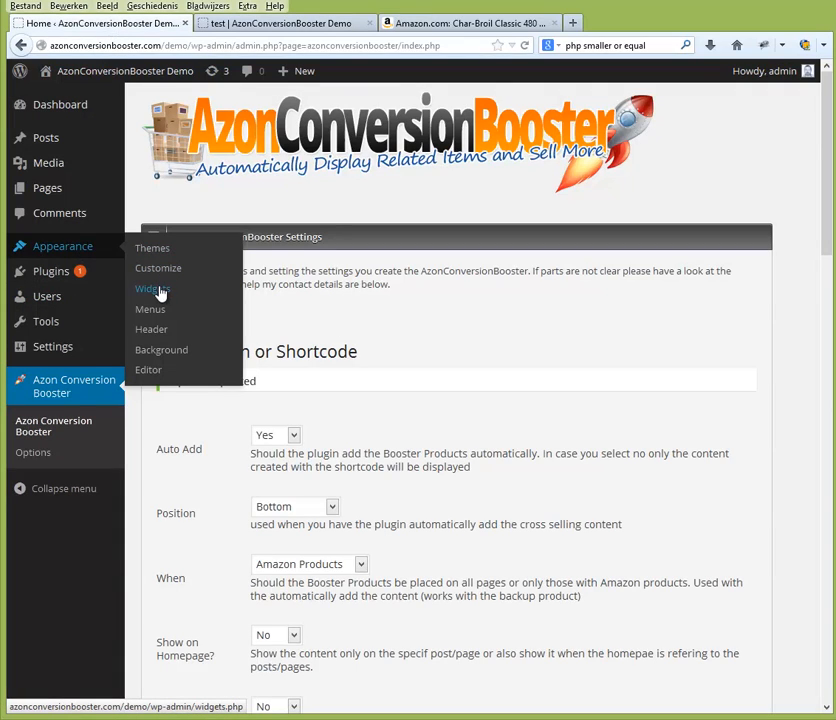
Go to Appearance > Widgets to manage the sidebar widgets.
left_click(153, 289)
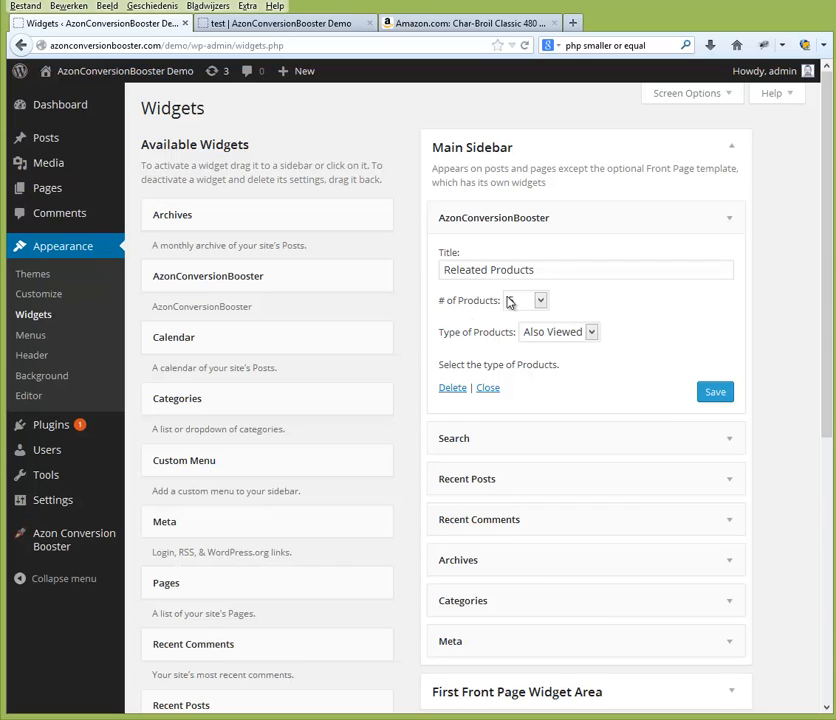
Set the Releated Products widget to 5 products and choose its type of products.
left_click(520, 300)
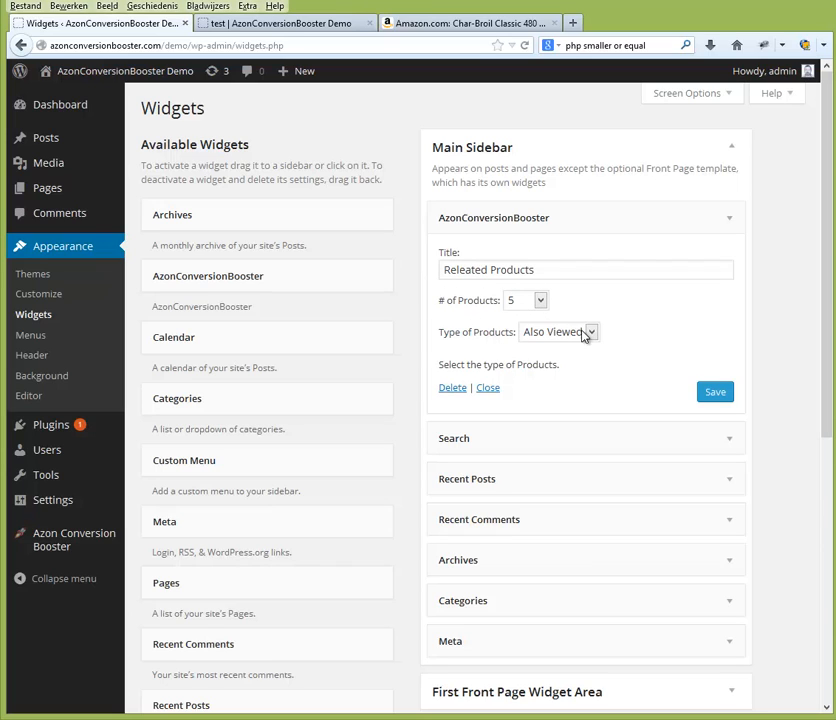
left_click(558, 331)
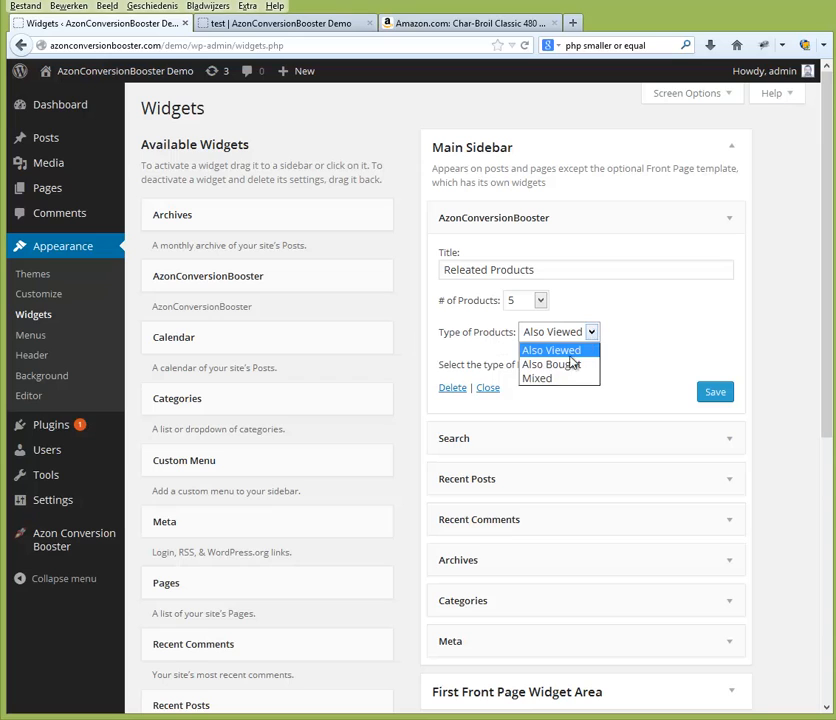
left_click(537, 378)
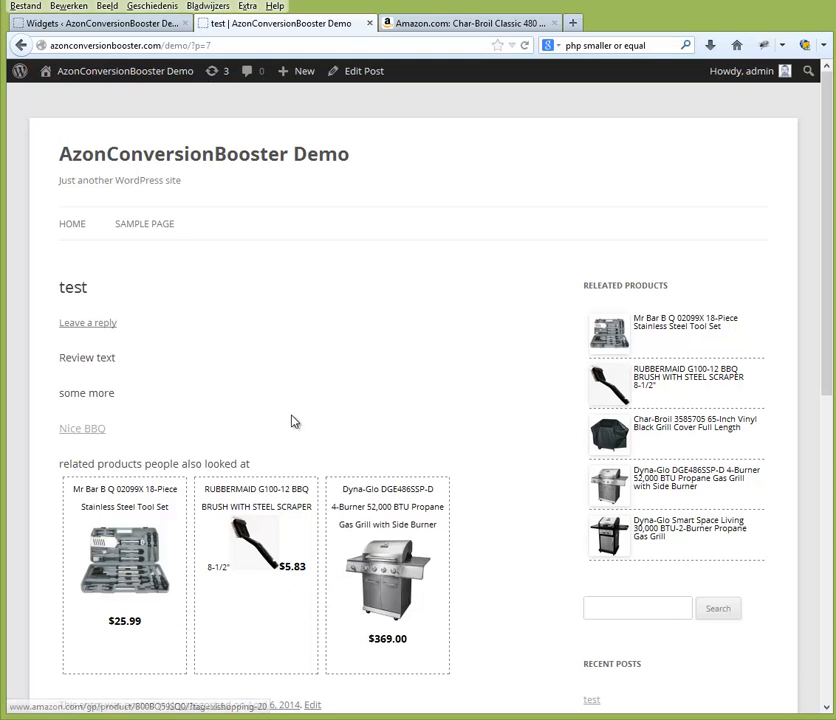
Scroll the live post to check the heading, three product boxes and five-item sidebar.
scroll("down", 3)
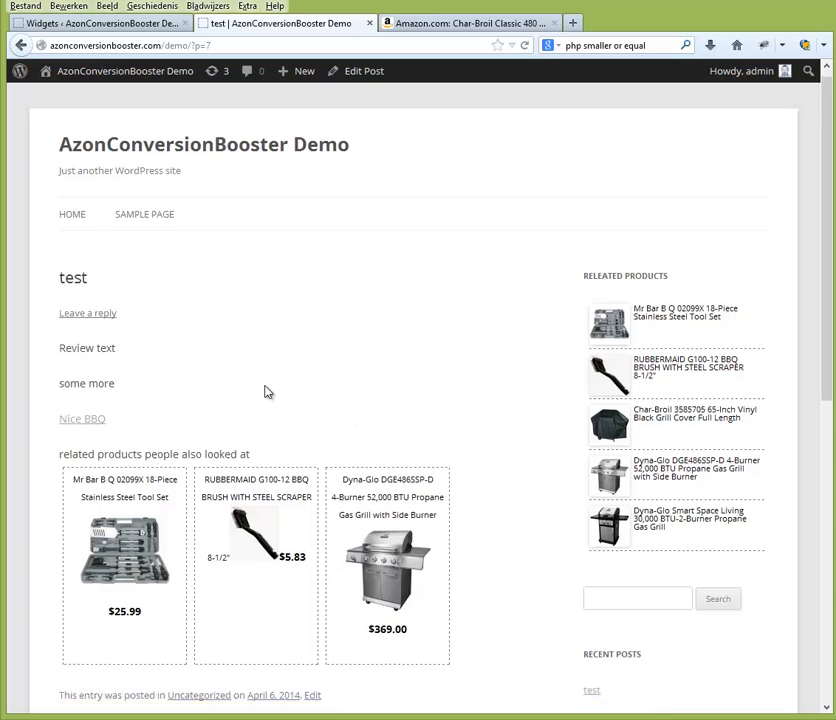
scroll("down", 3)
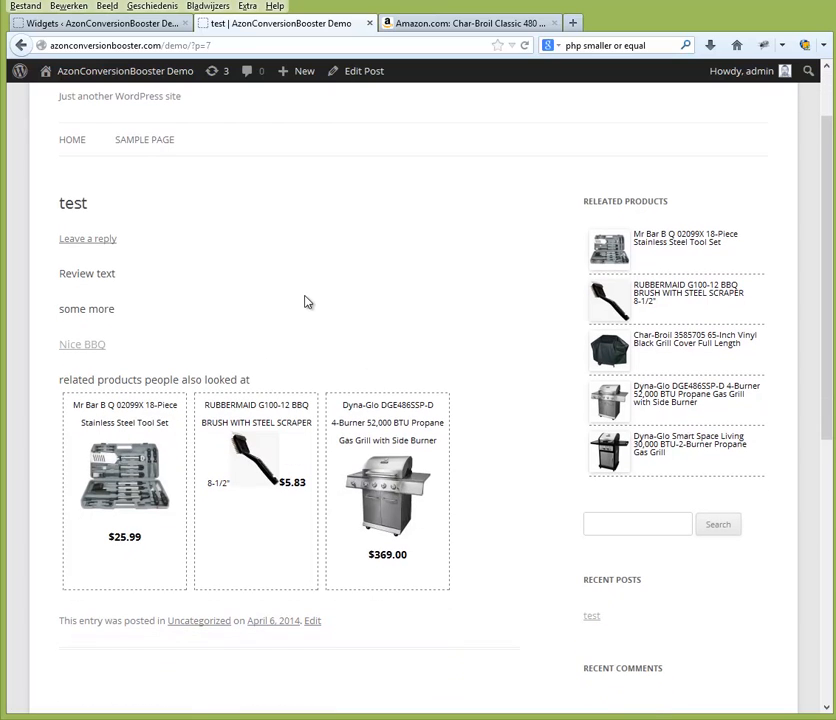